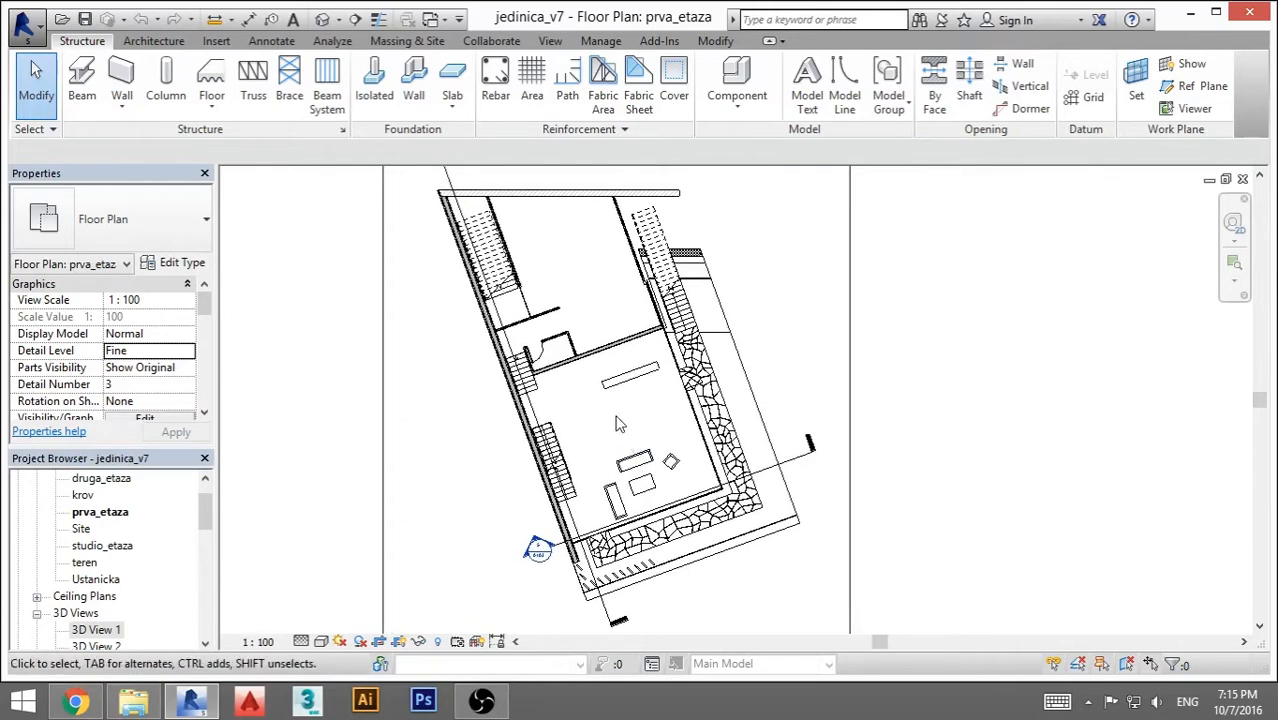
{"action": "mouse_move", "coordinate": [620, 485]}
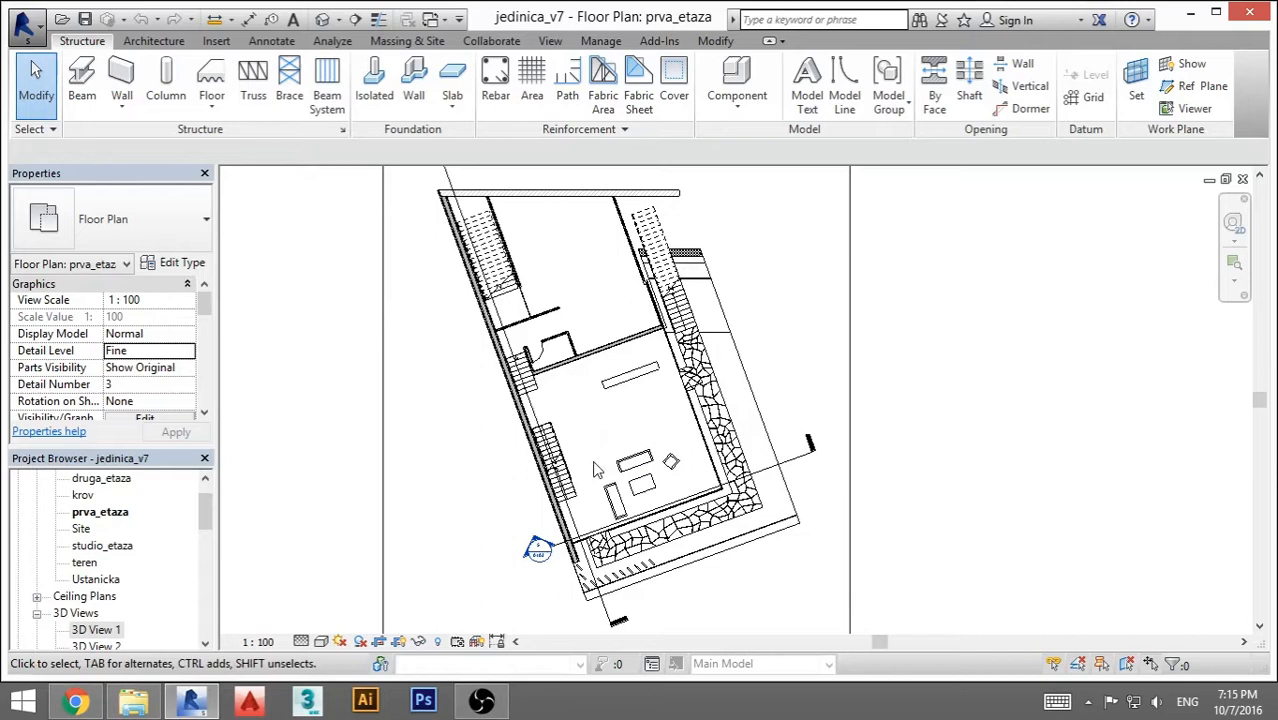
{"action": "mouse_move", "coordinate": [465, 425]}
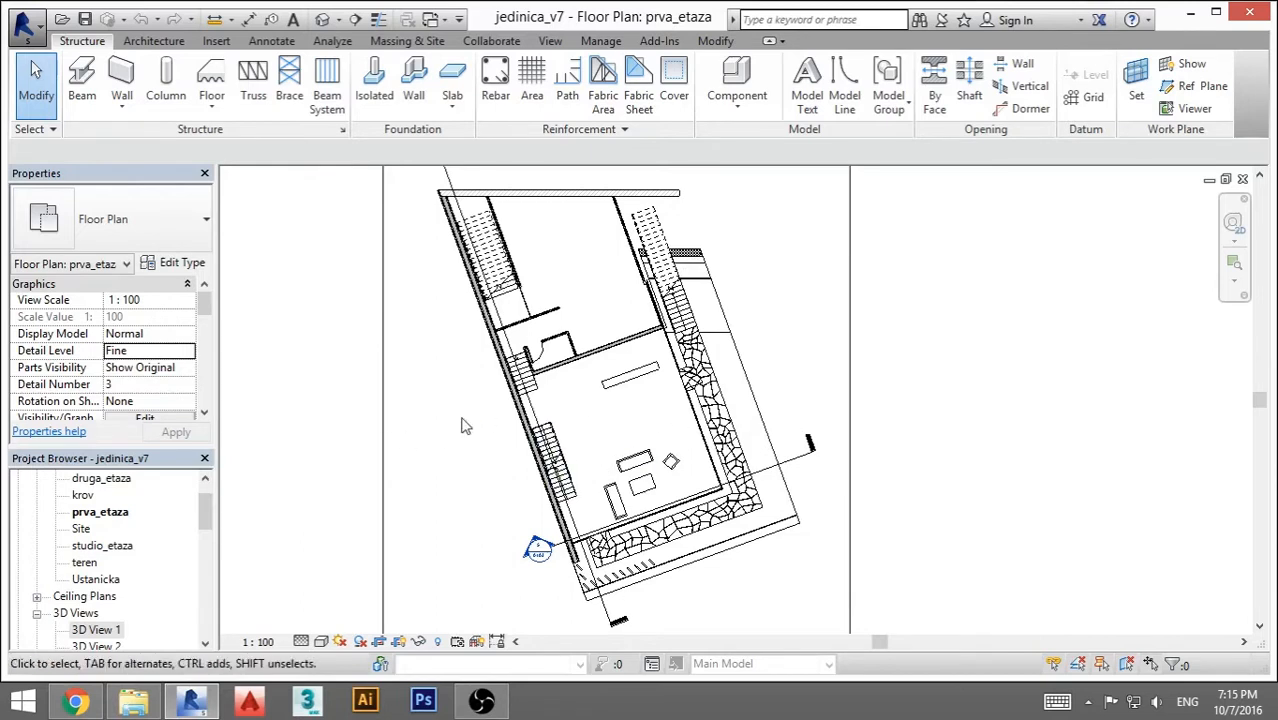
{"action": "mouse_move", "coordinate": [587, 436]}
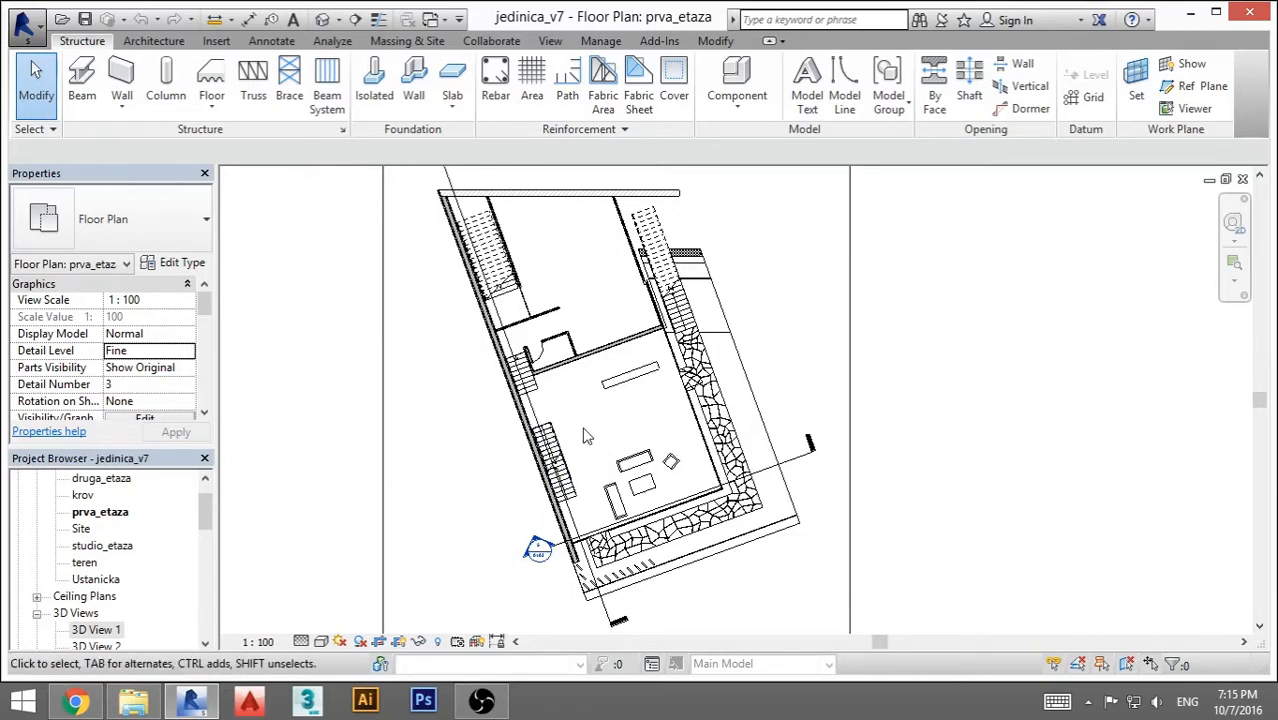
{"action": "mouse_move", "coordinate": [632, 437]}
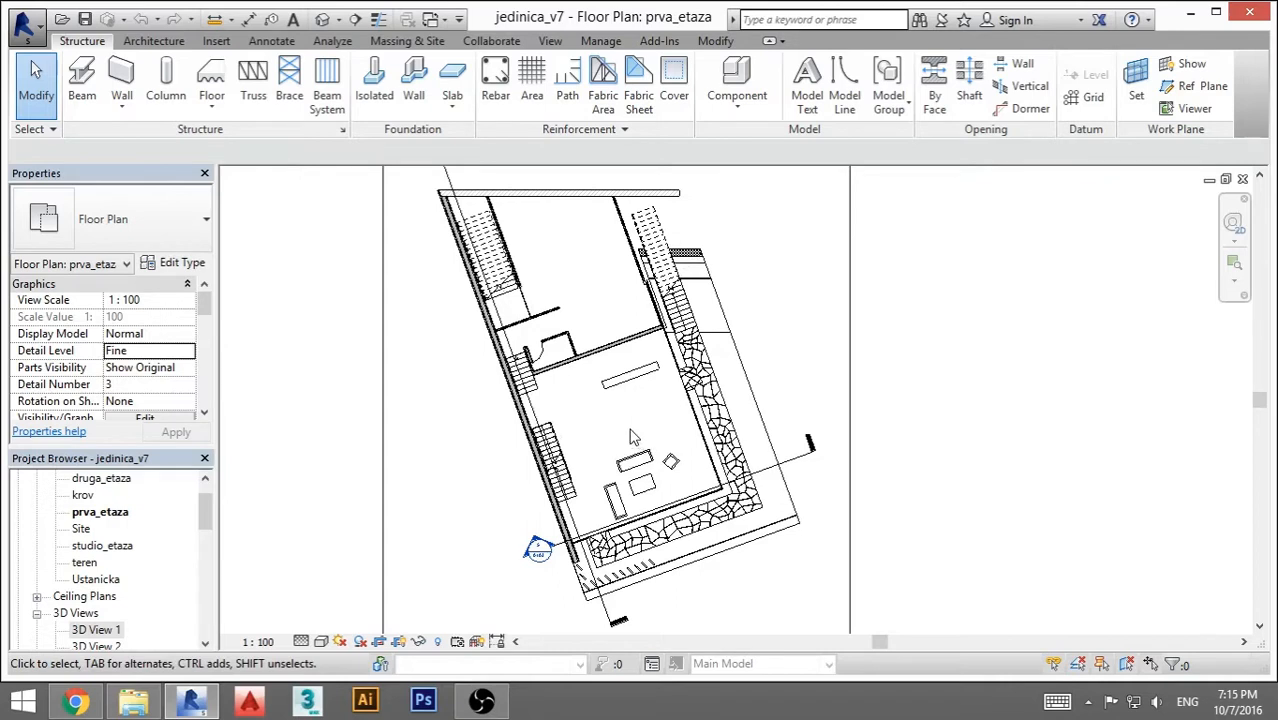
{"action": "mouse_move", "coordinate": [590, 462]}
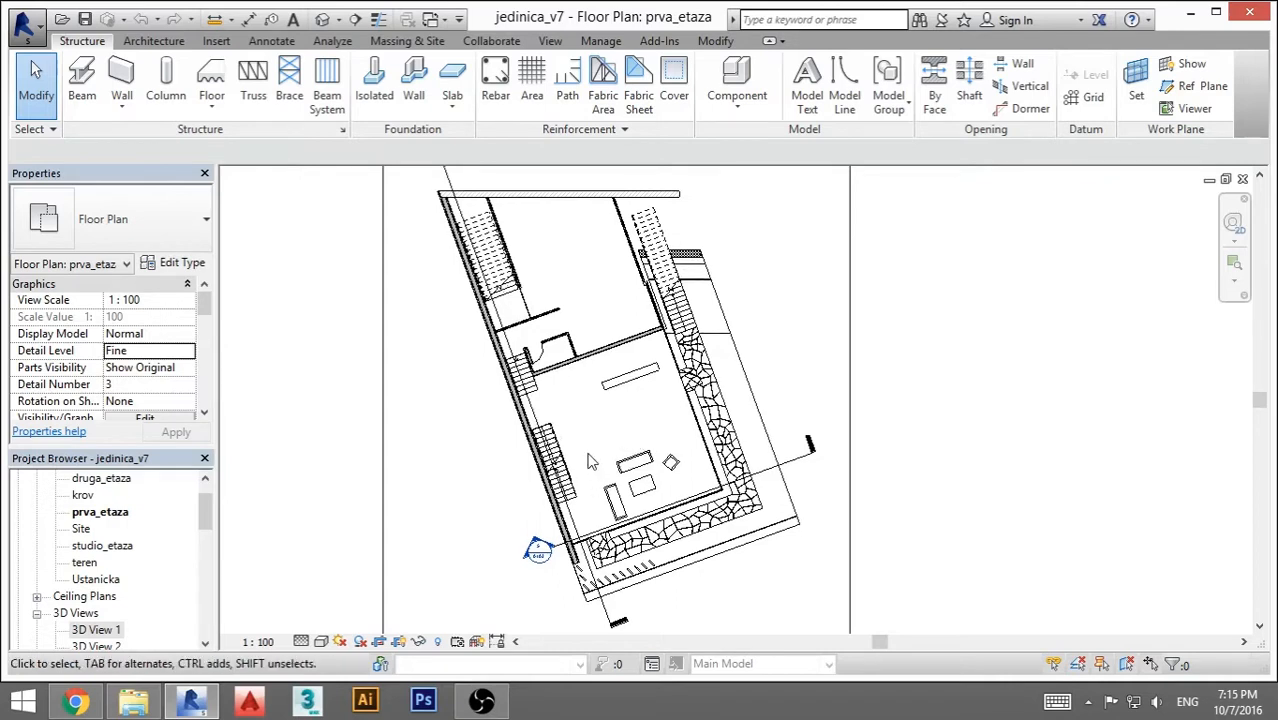
{"action": "mouse_move", "coordinate": [630, 425]}
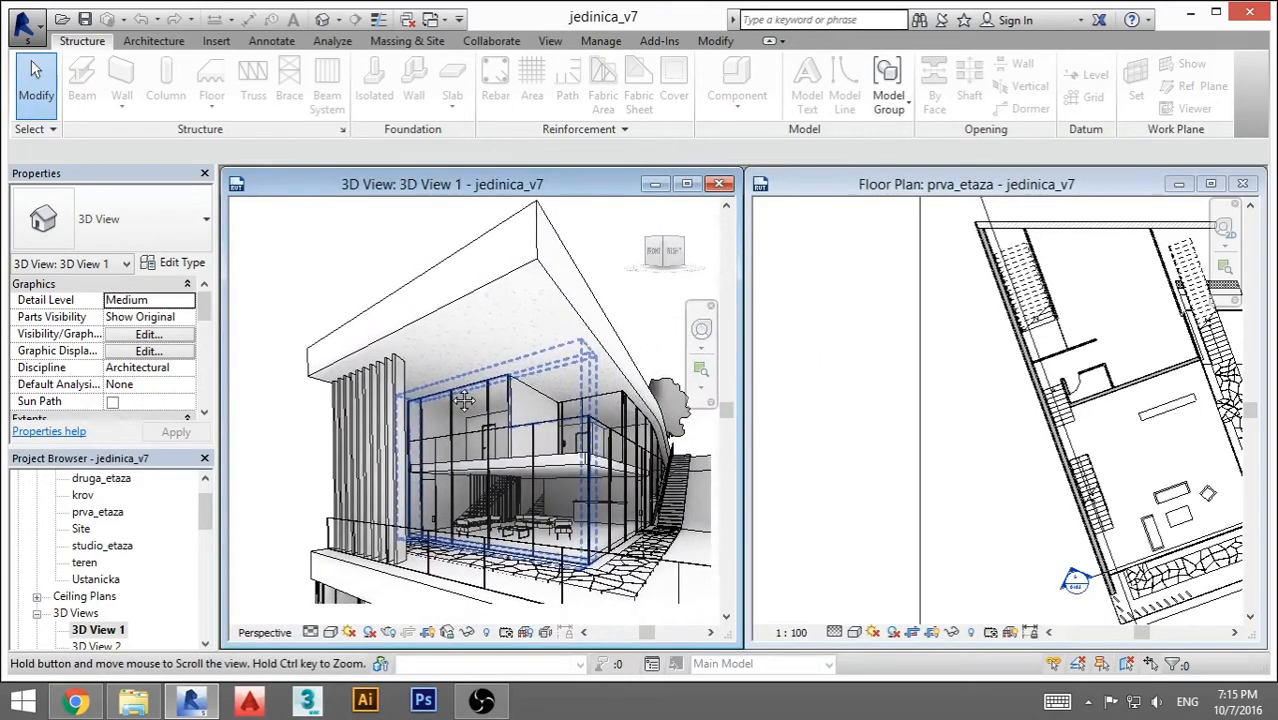
Make the prva_etaza floor plan the active view beside the tiled 3D perspective.
{"action": "left_click", "coordinate": [990, 490]}
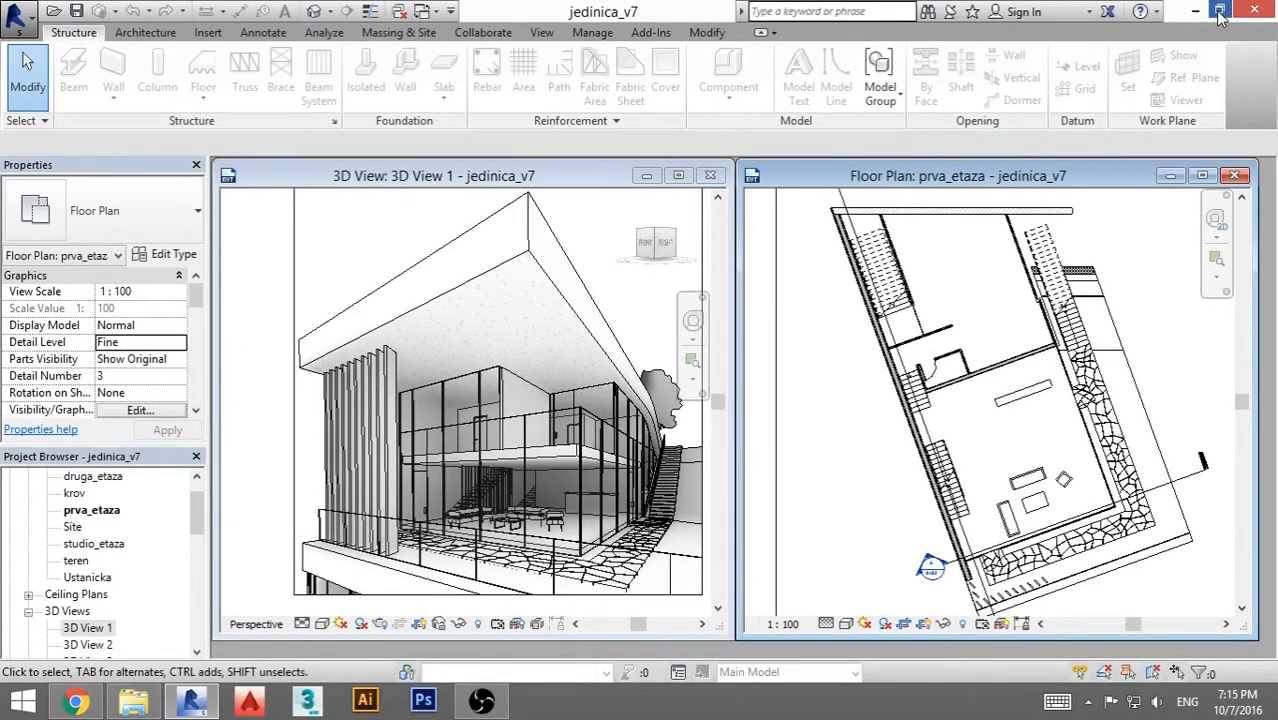
Restore down the maximized Revit window into a small resizable window.
{"action": "left_click", "coordinate": [1219, 11]}
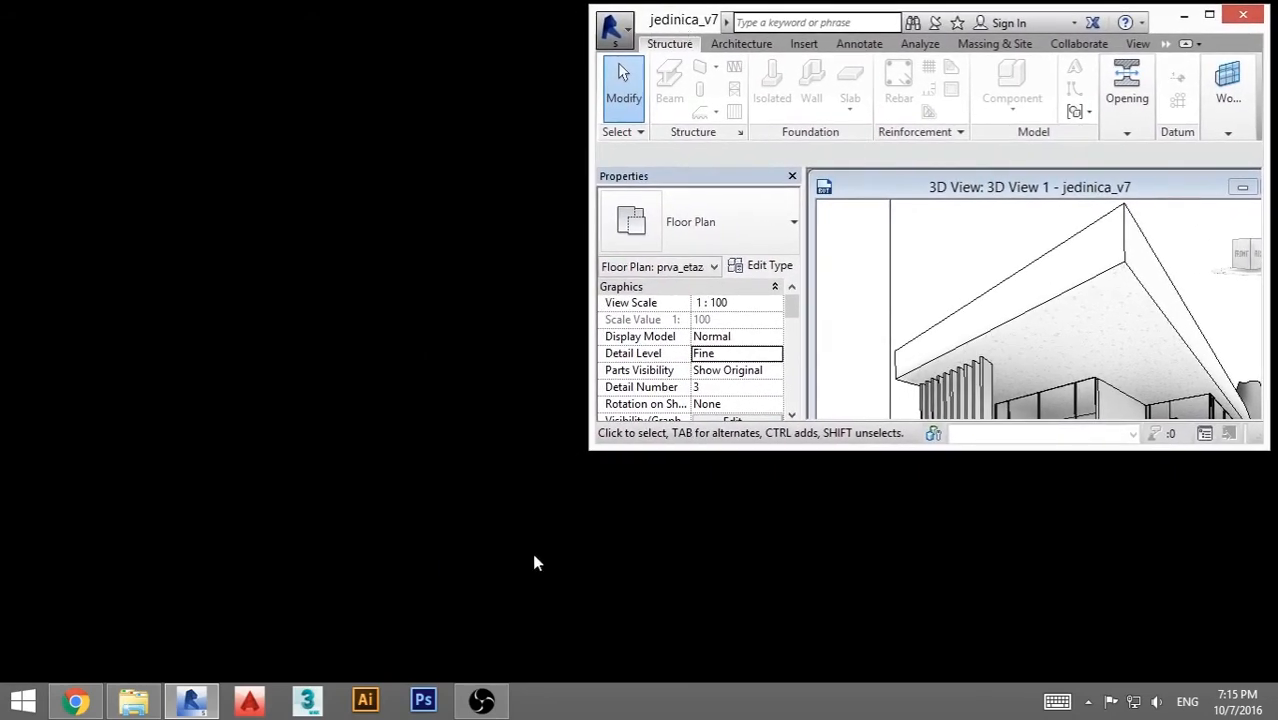
{"action": "mouse_move", "coordinate": [595, 447]}
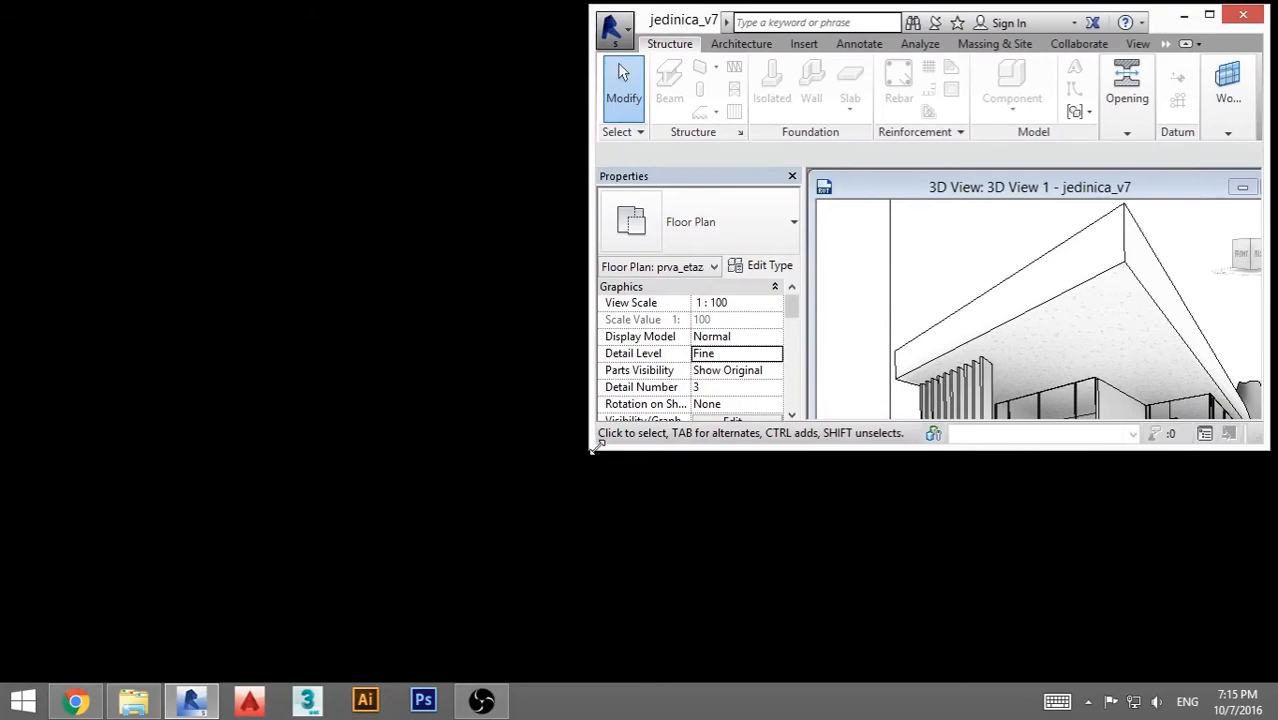